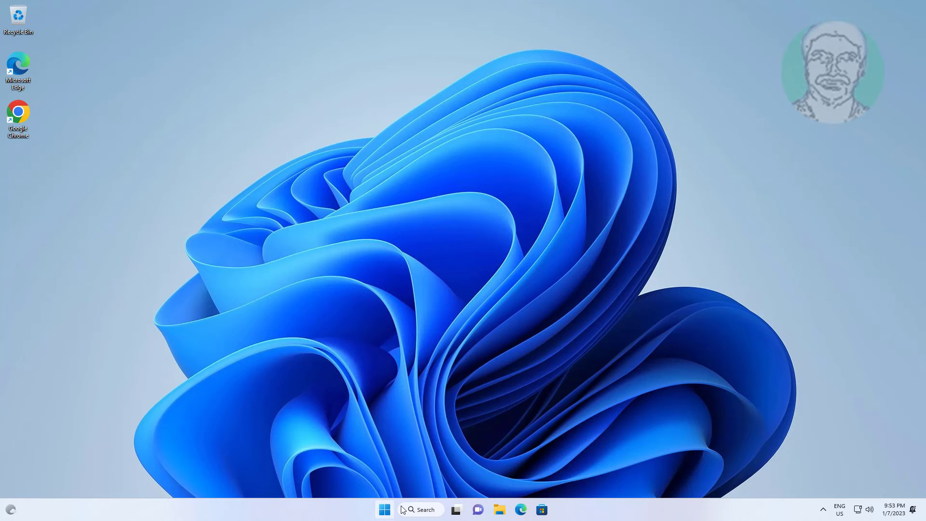
# Find Disk Management via taskbar search and launch it.
pyautogui.write('disk manag')
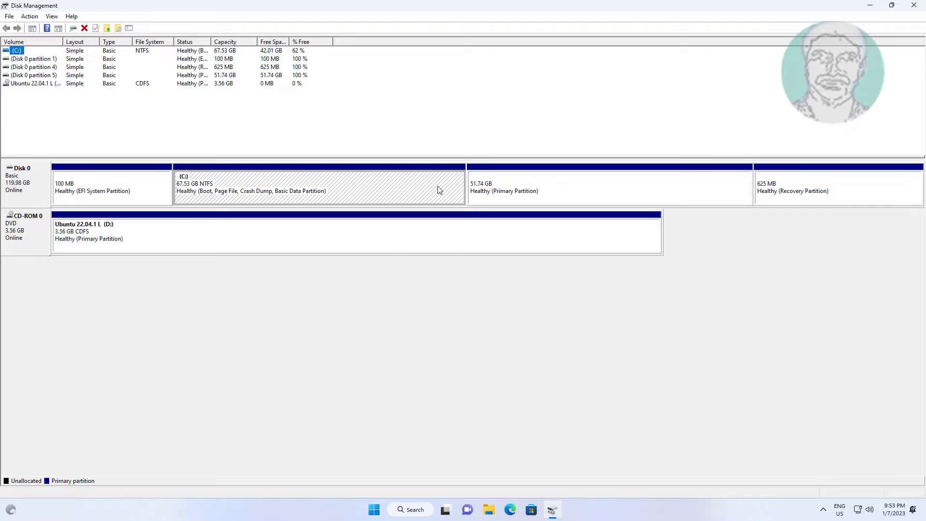
pyautogui.click(609, 186)
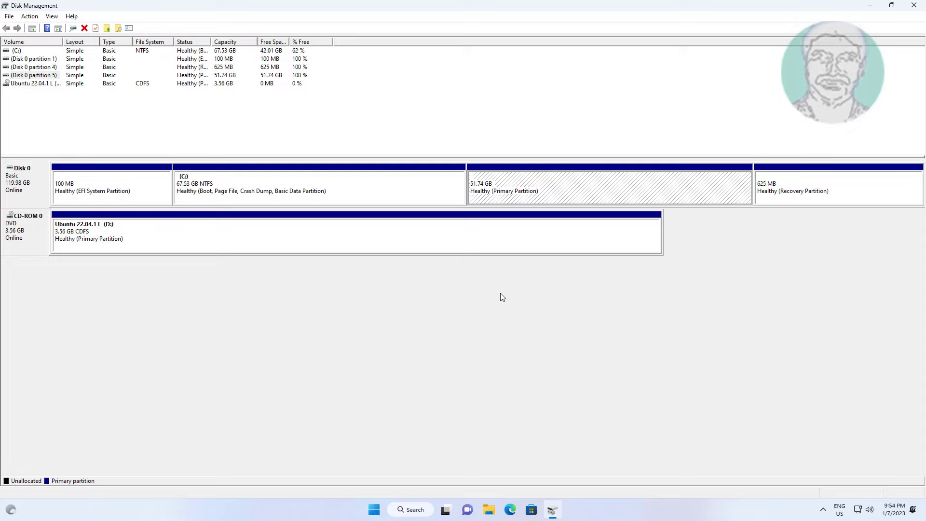
# Extend C: into the freed space so it spans 119.27 GB, then close Disk Management.
pyautogui.rightClick(266, 186)
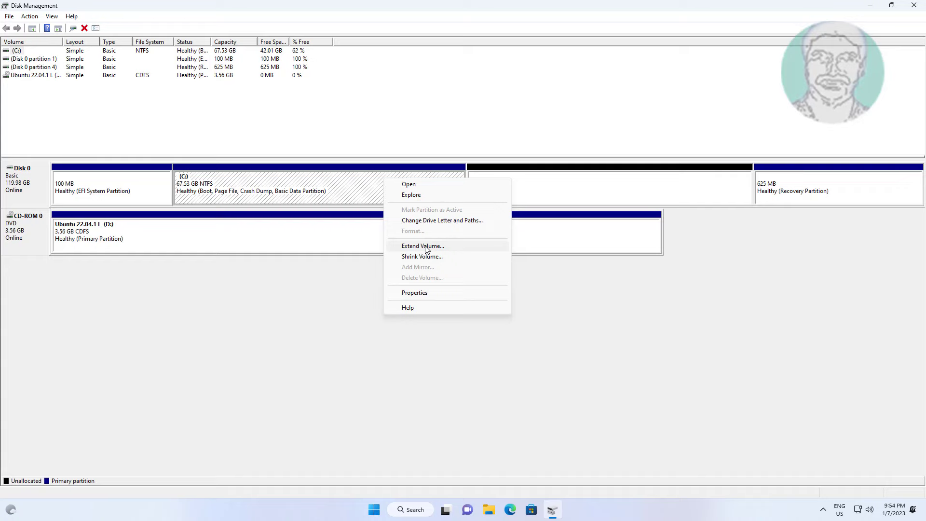
pyautogui.click(422, 247)
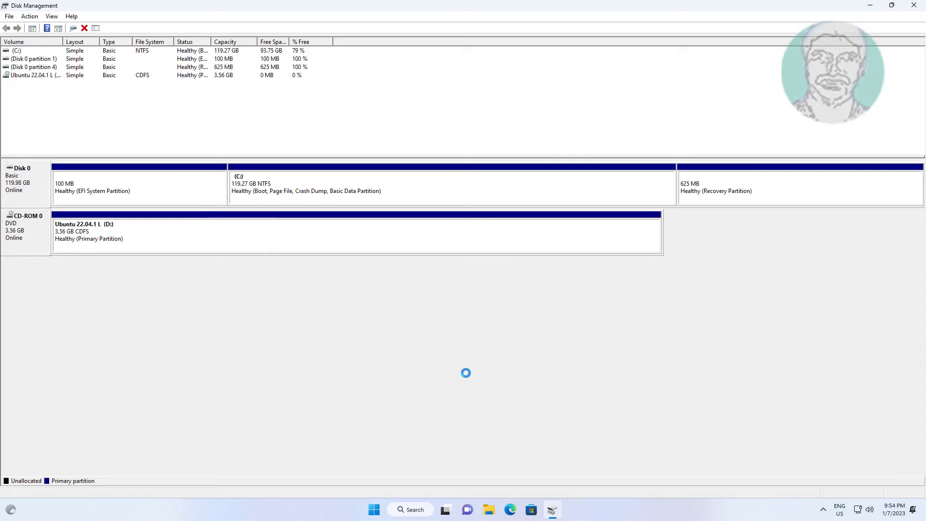
pyautogui.click(913, 5)
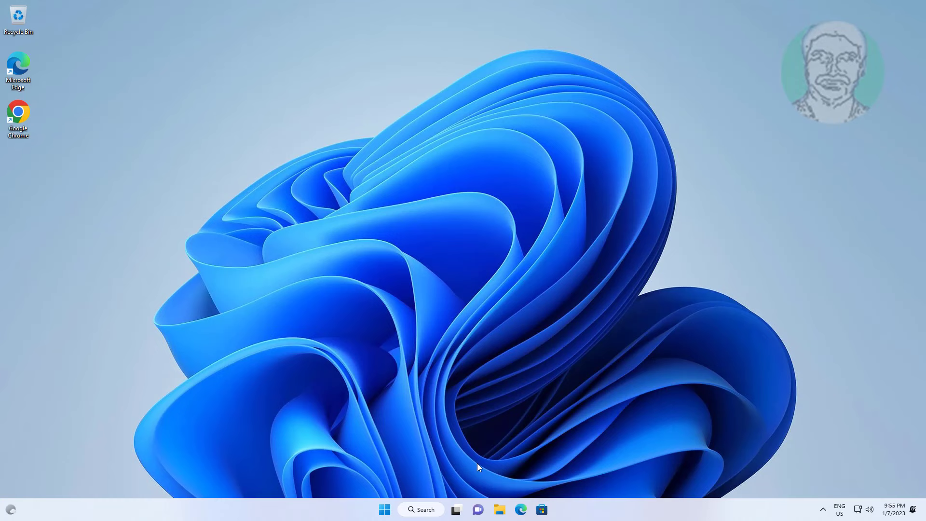
# Launch an administrator Command Prompt from Windows search and start diskpart.
pyautogui.click(420, 509)
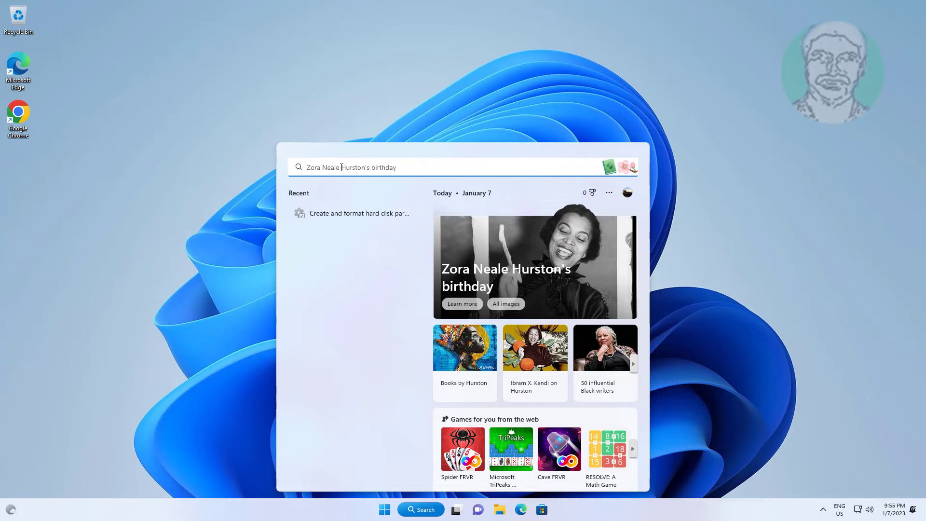
pyautogui.write('cmd')
pyautogui.write('list disk')
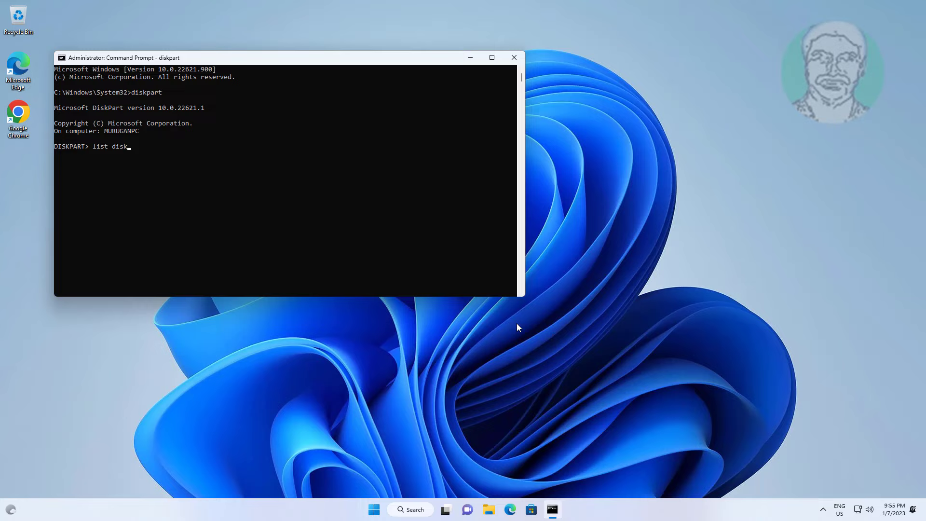
# Run list disk, select disk 0 and list partition to show its four partitions.
pyautogui.press('Return')
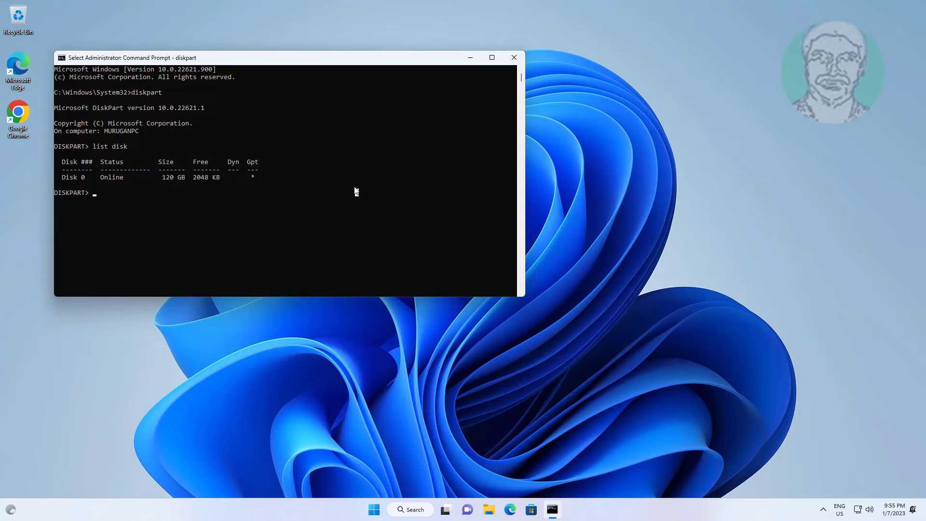
pyautogui.write('select disk 0')
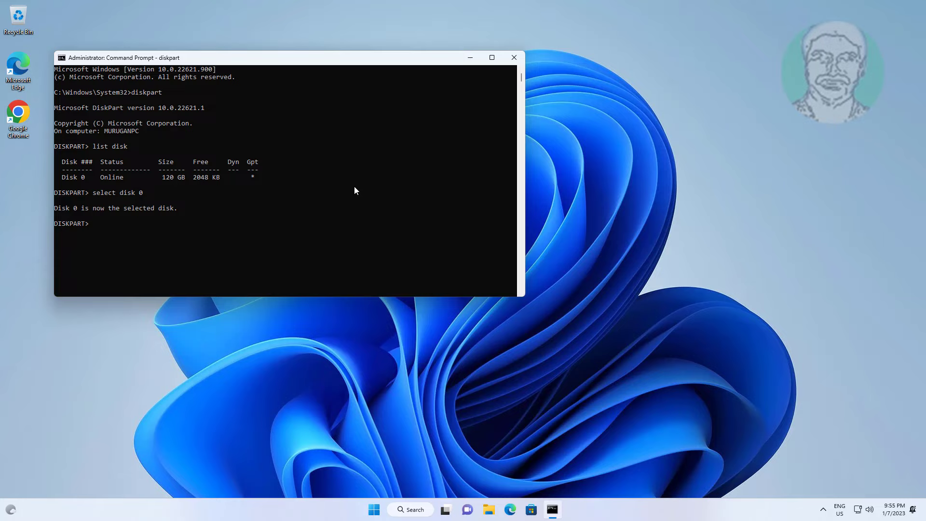
pyautogui.write('list partition')
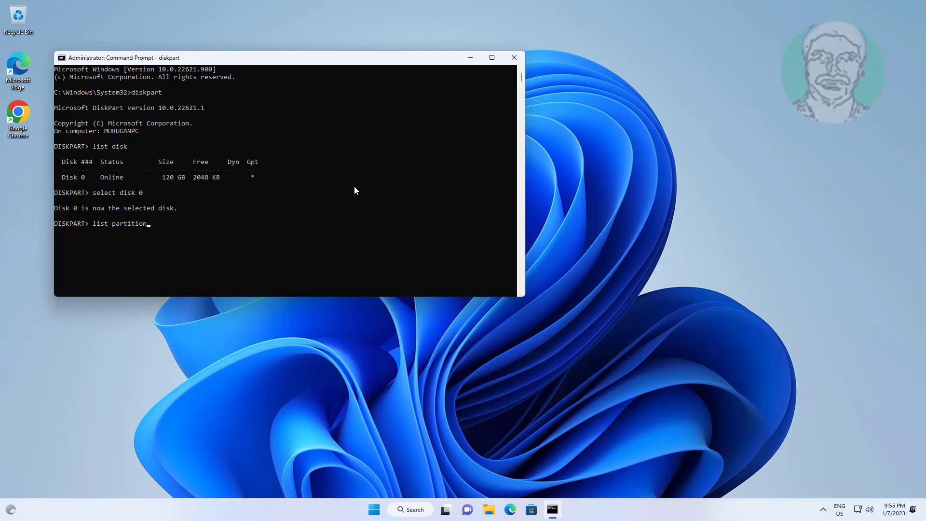
pyautogui.press('Return')
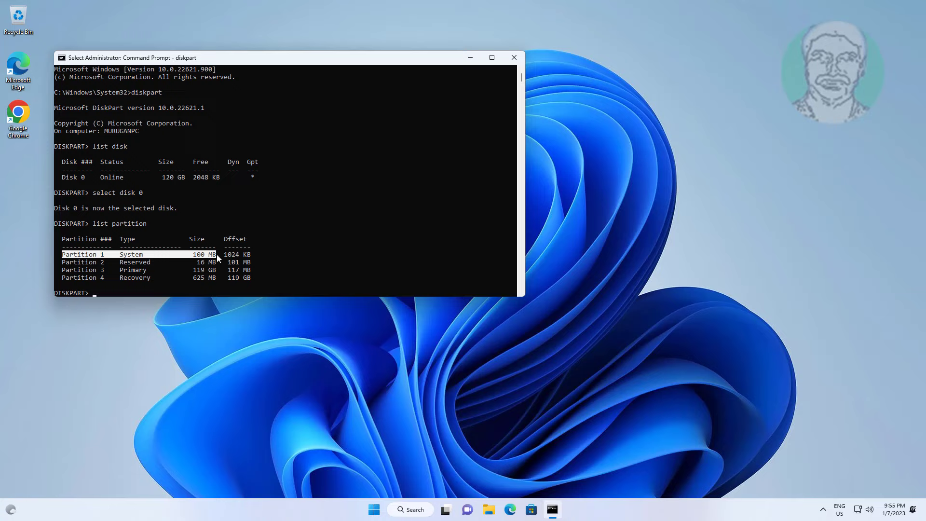
pyautogui.moveTo(346, 264)
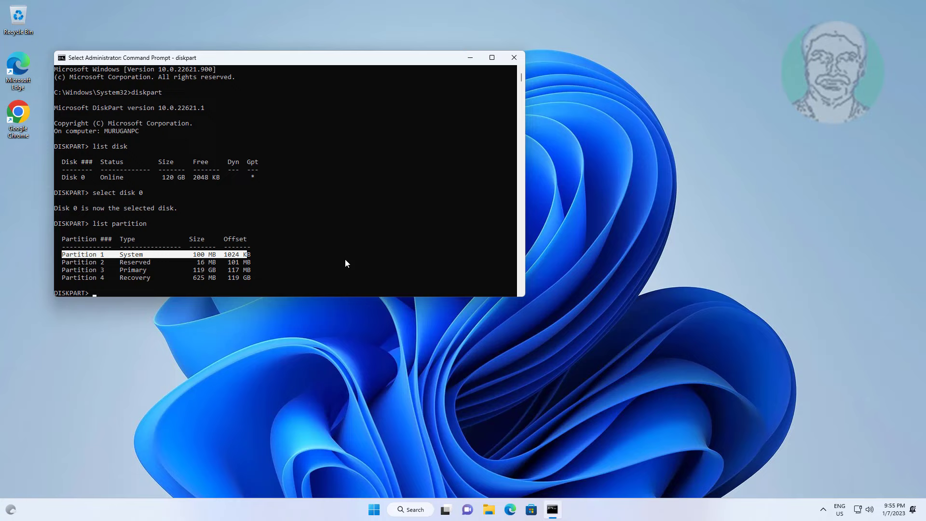
pyautogui.moveTo(337, 241)
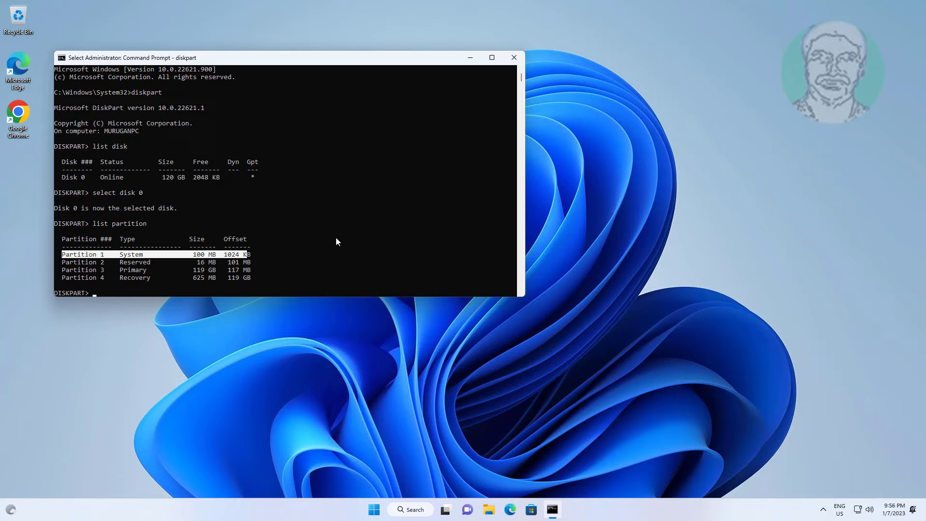
# Select partition 1, assign letter=z, then browse Z:\EFI listing Microsoft, Boot and ubuntu.
pyautogui.write('select partition 1')
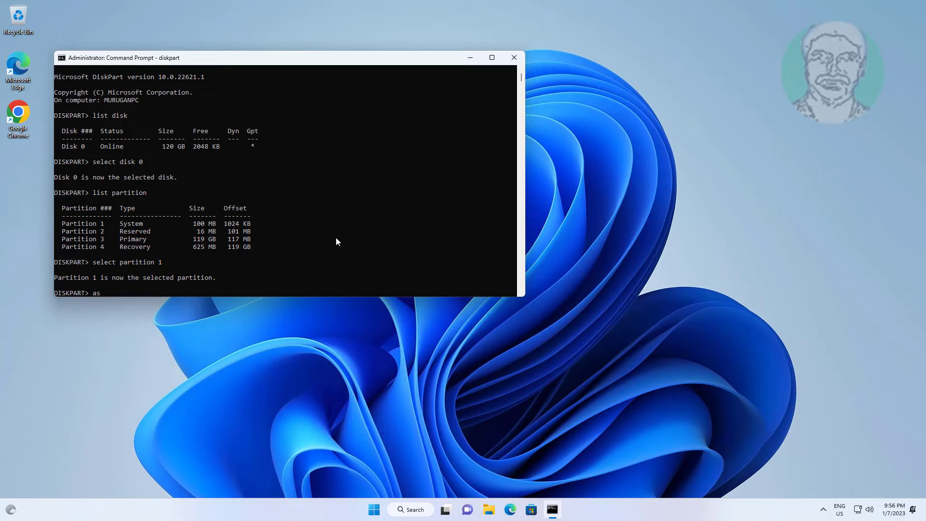
pyautogui.write('sign')
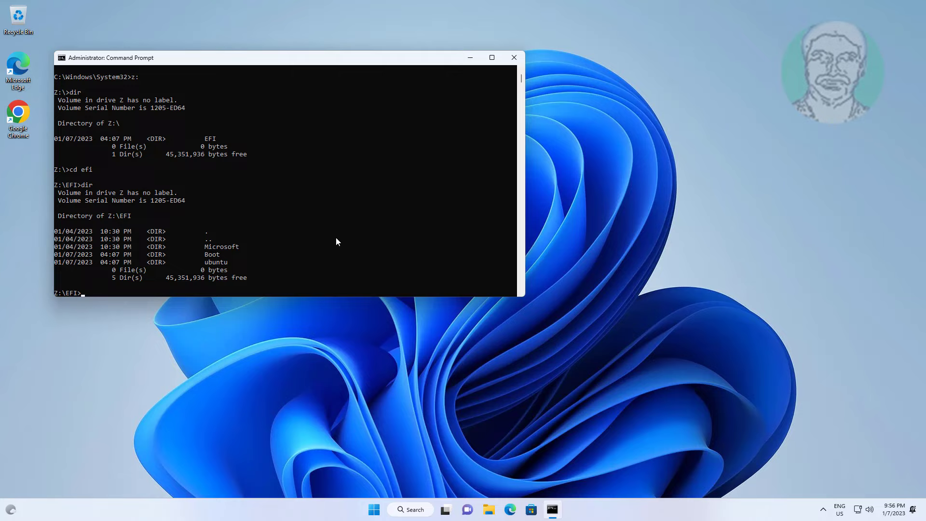
# Remove the ubuntu folder with rd ubuntu /s, verify with dir, and exit Command Prompt.
pyautogui.write('rd ubuntu /s')
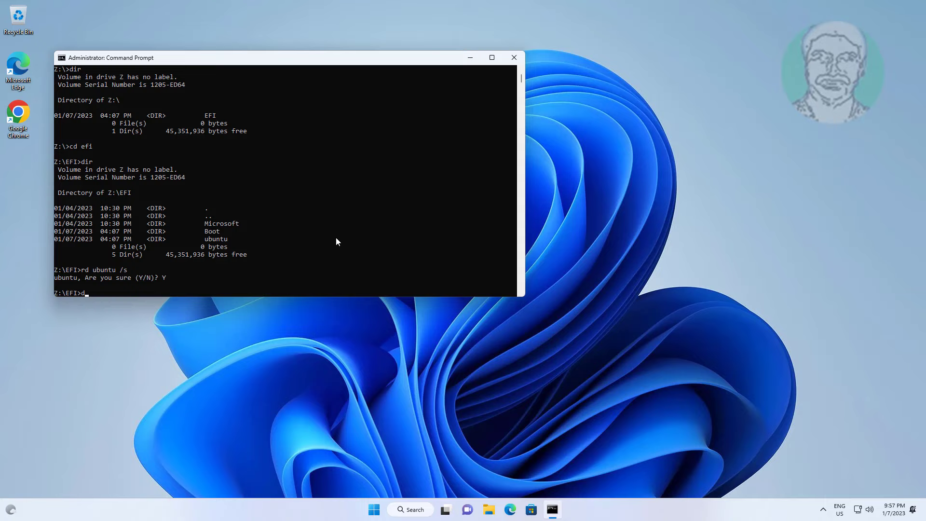
pyautogui.write('ir')
pyautogui.write('exit')
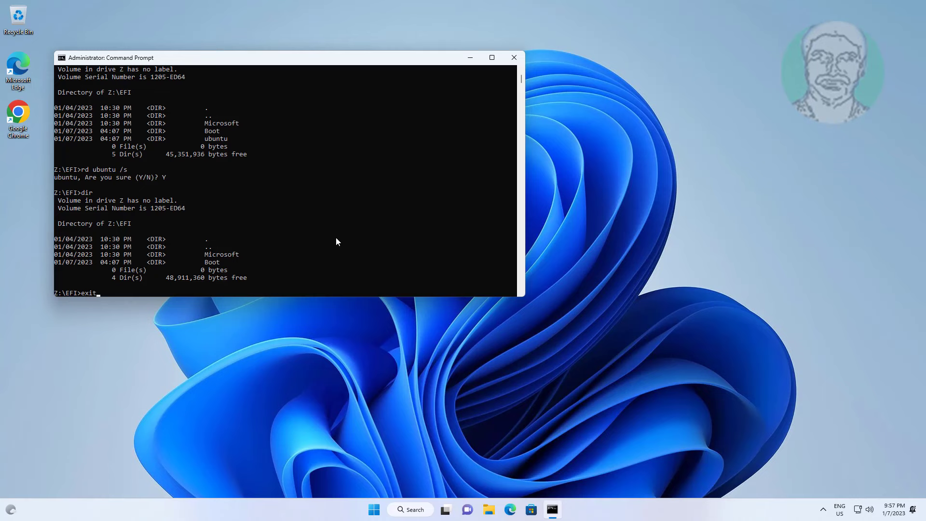
pyautogui.press('Return')
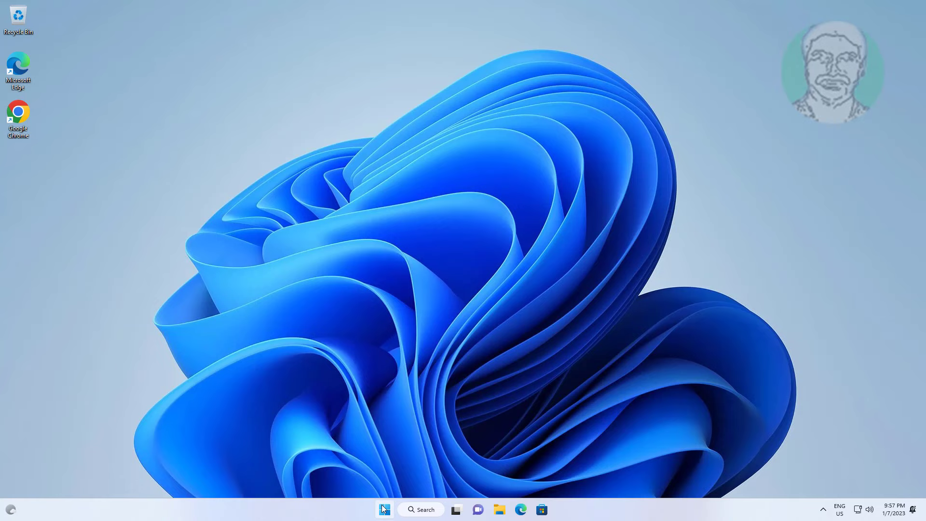